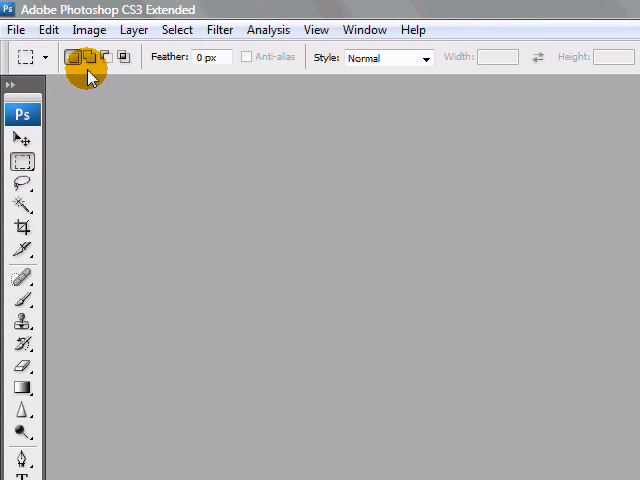
pyautogui.moveTo(64, 144)
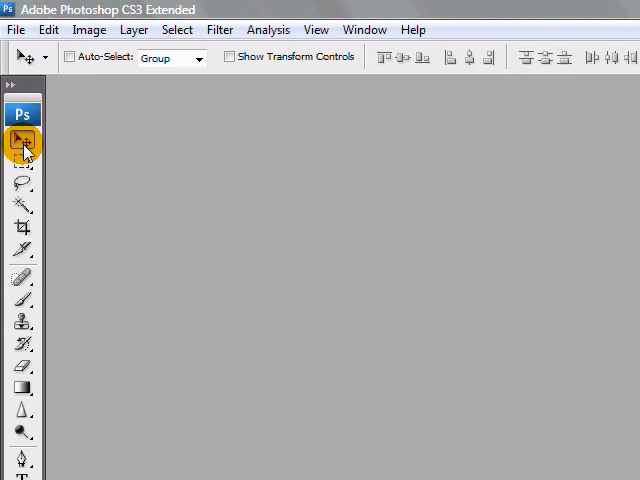
pyautogui.moveTo(22, 272)
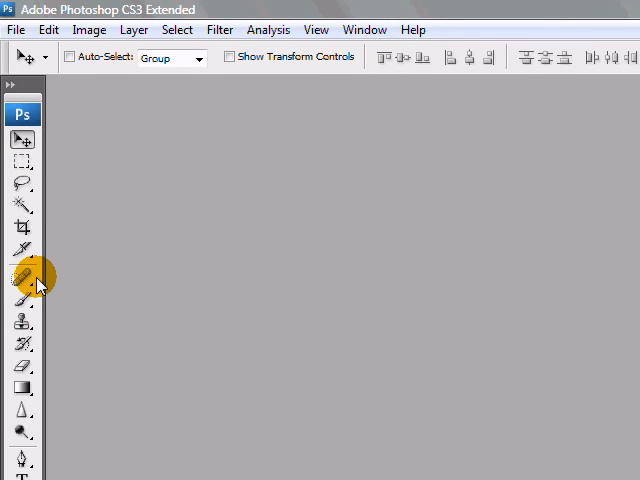
pyautogui.moveTo(22, 276)
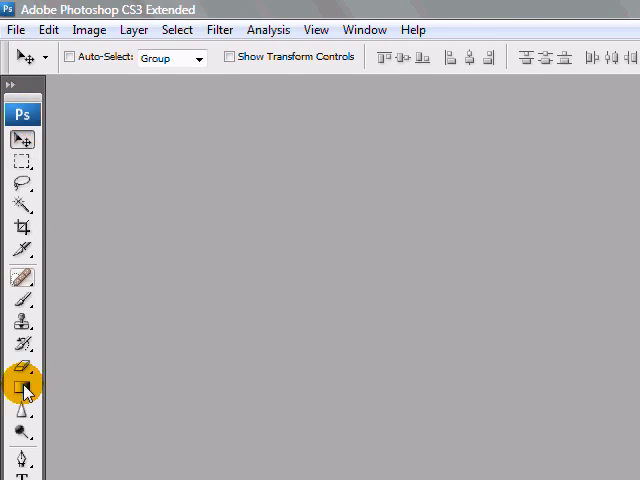
pyautogui.click(22, 140)
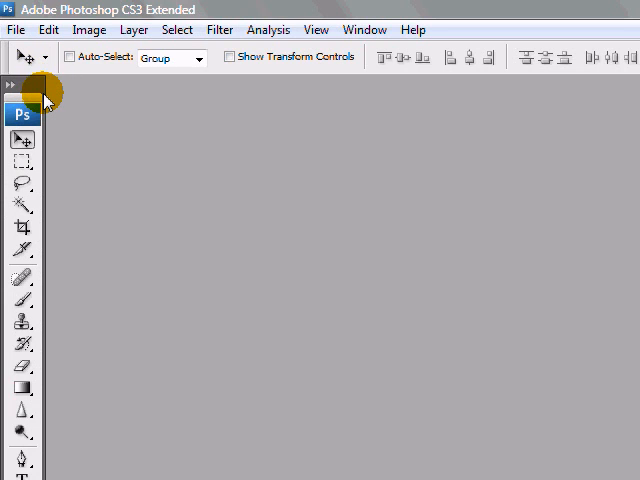
pyautogui.click(12, 84)
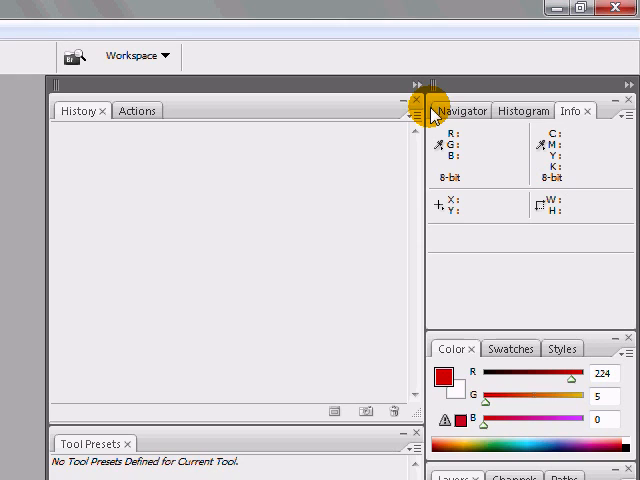
# - Collapse the panel docks to icons, closing the popped Info panel and showing Actions
pyautogui.click(624, 84)
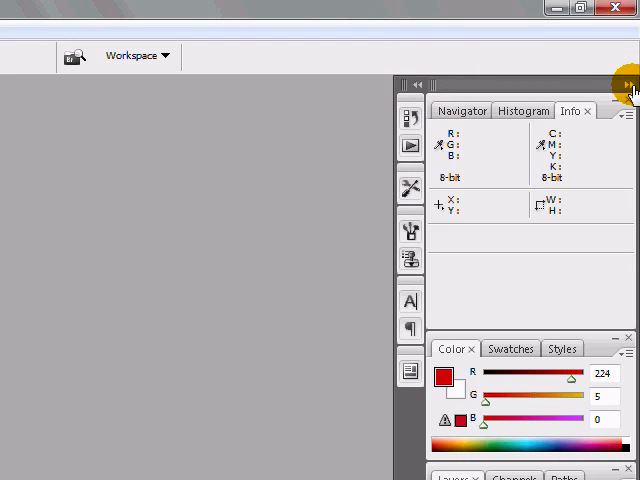
pyautogui.click(620, 84)
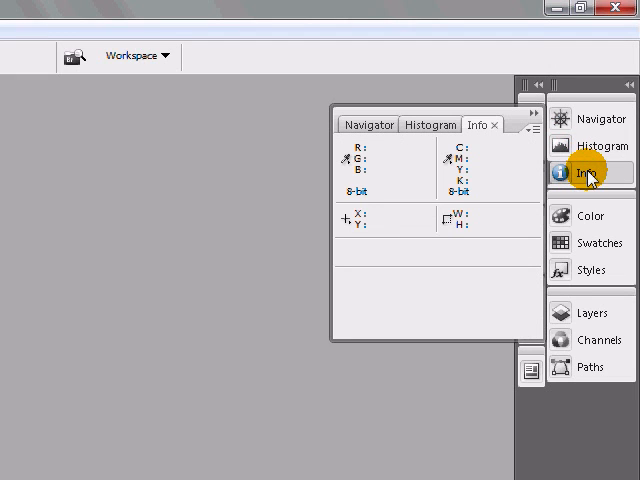
pyautogui.click(592, 118)
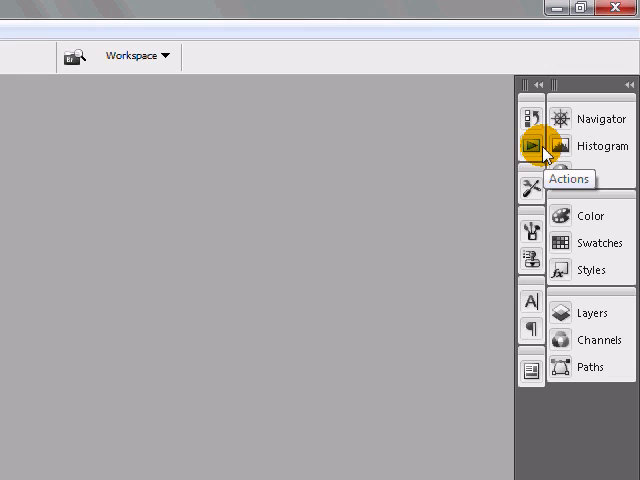
pyautogui.click(540, 146)
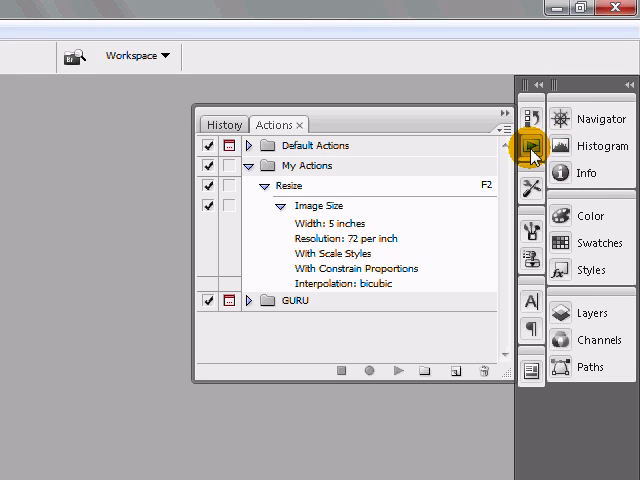
pyautogui.moveTo(532, 146)
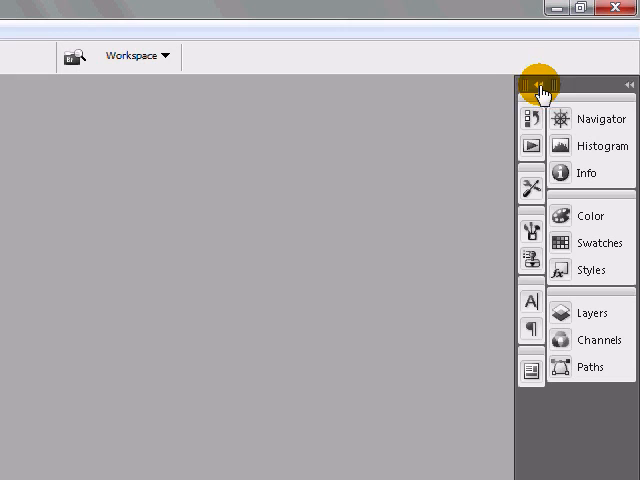
pyautogui.click(532, 84)
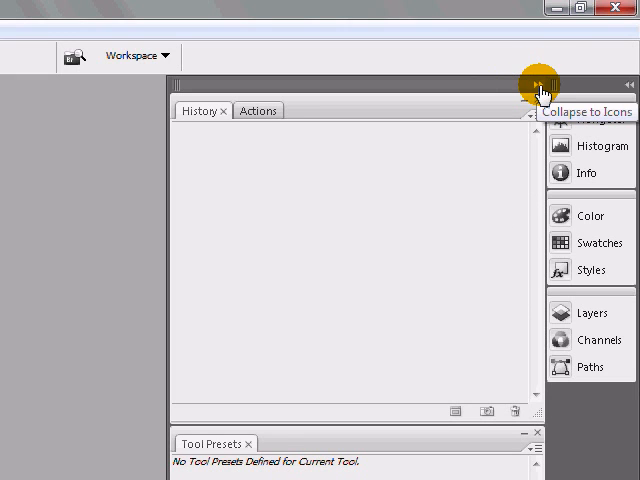
pyautogui.click(538, 84)
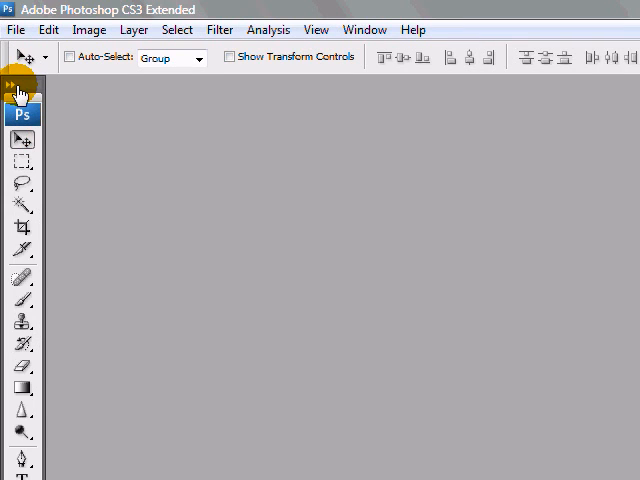
pyautogui.click(22, 84)
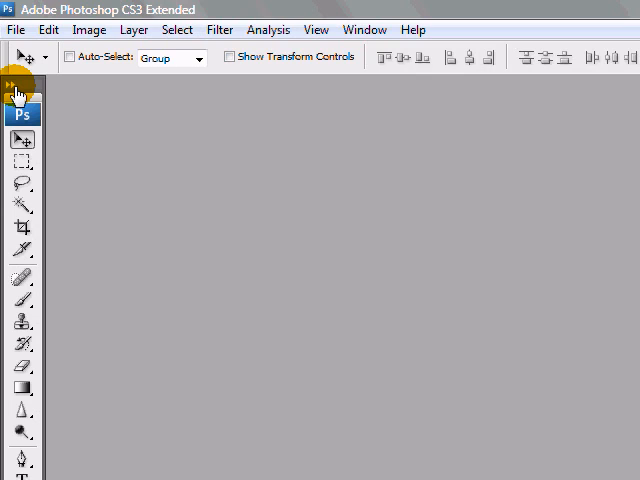
pyautogui.click(22, 82)
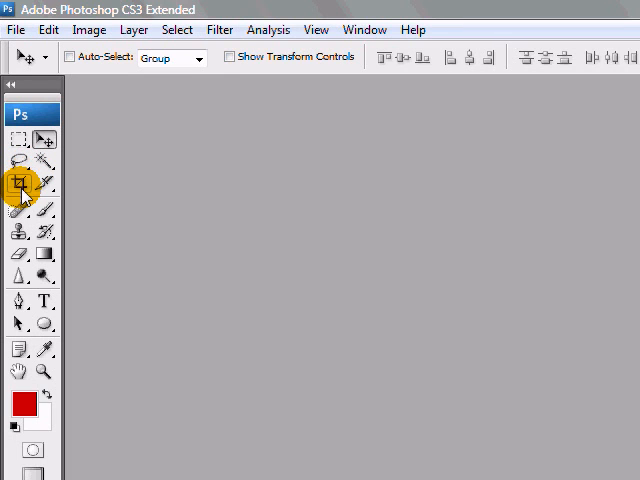
pyautogui.moveTo(16, 184)
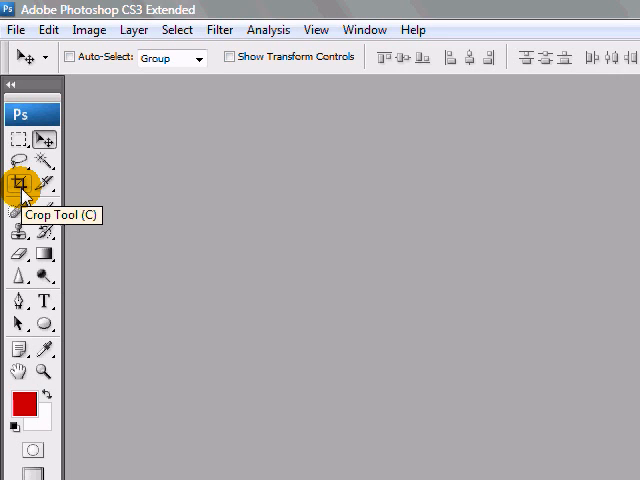
pyautogui.moveTo(32, 208)
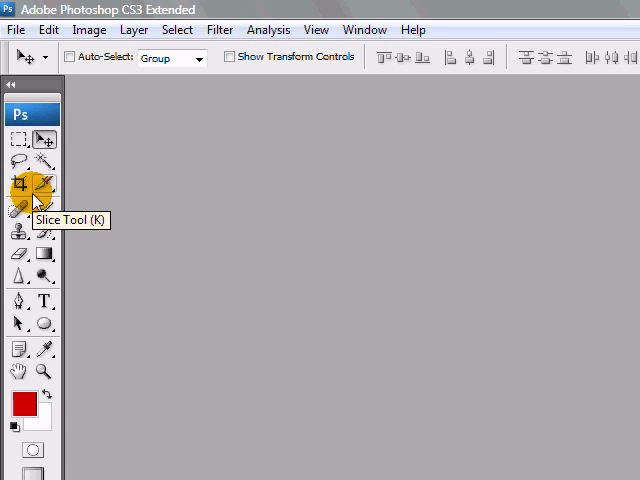
pyautogui.moveTo(84, 236)
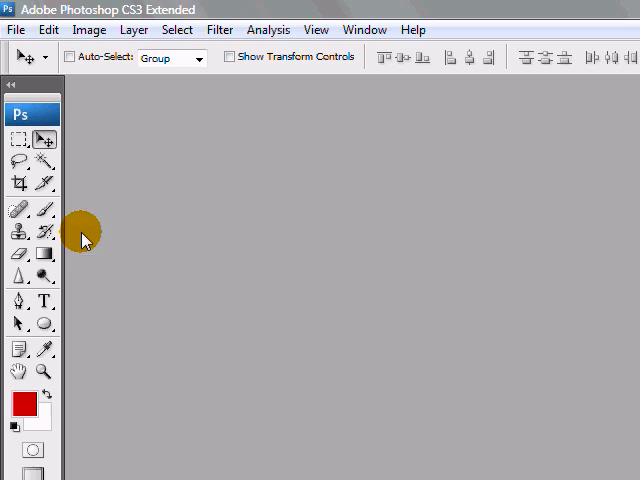
pyautogui.click(18, 208)
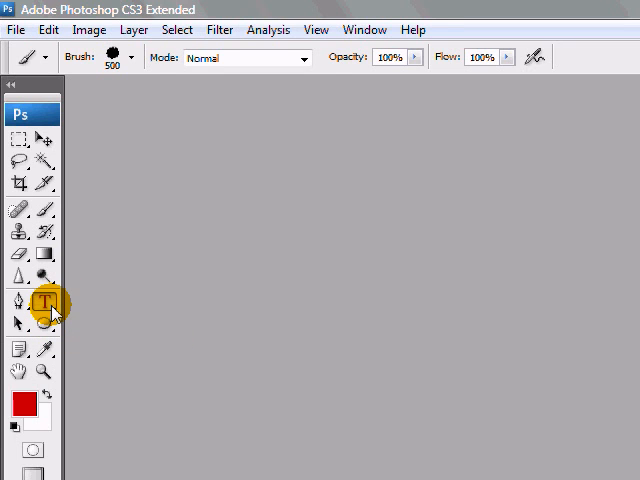
pyautogui.click(44, 300)
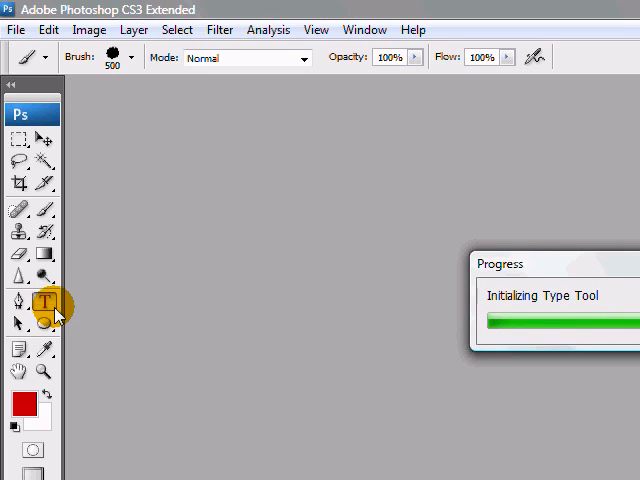
pyautogui.click(44, 306)
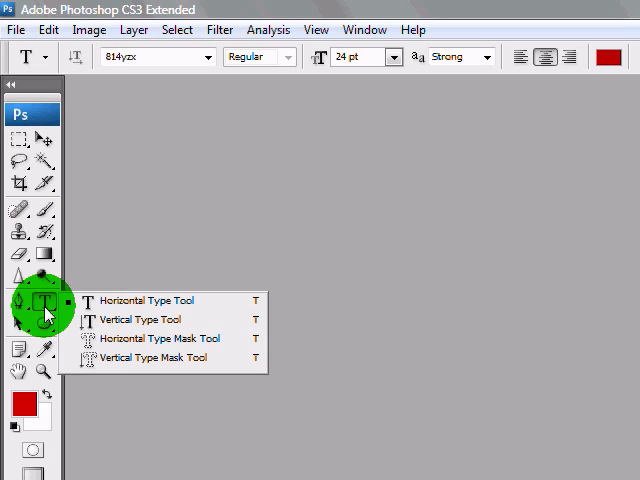
pyautogui.moveTo(50, 310)
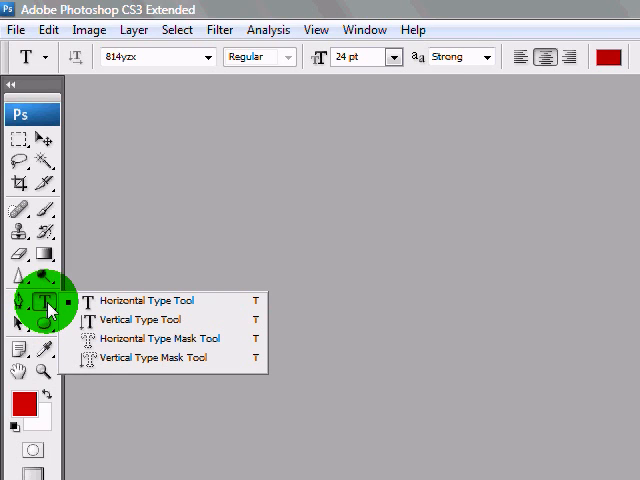
pyautogui.moveTo(136, 358)
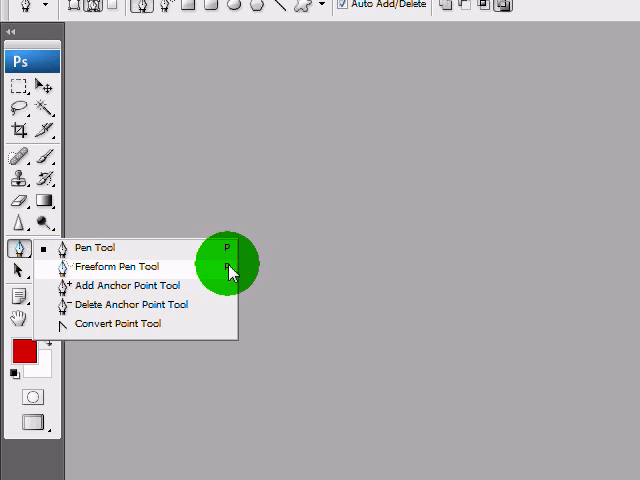
pyautogui.click(18, 250)
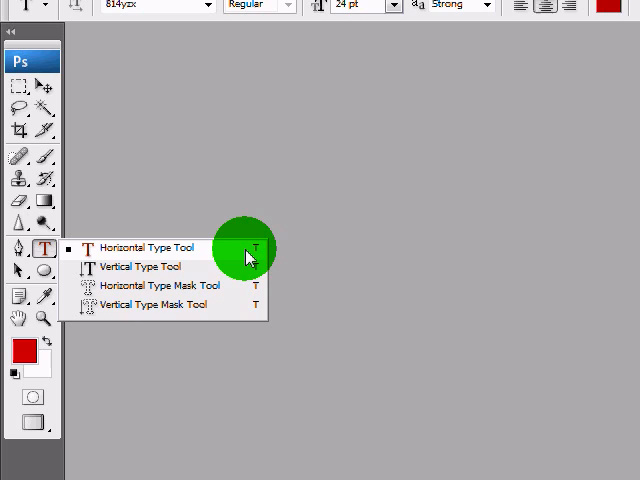
pyautogui.click(144, 246)
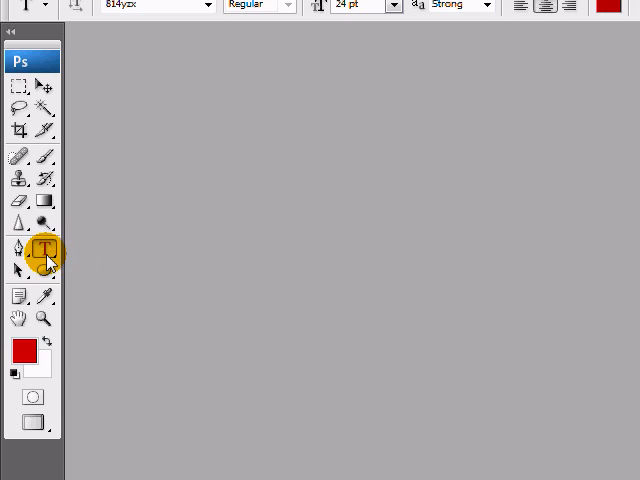
pyautogui.moveTo(88, 264)
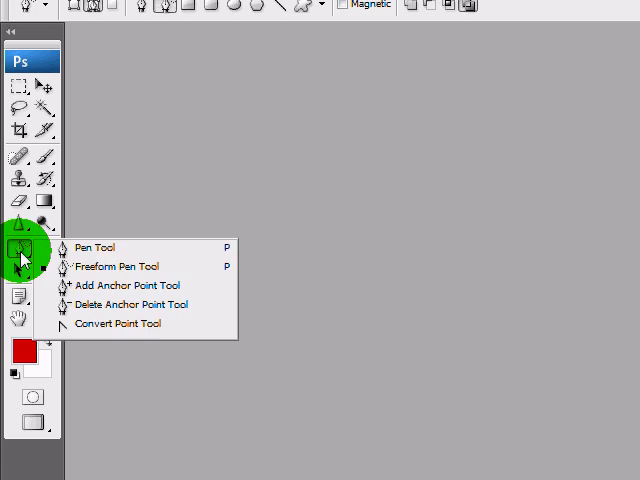
pyautogui.click(96, 246)
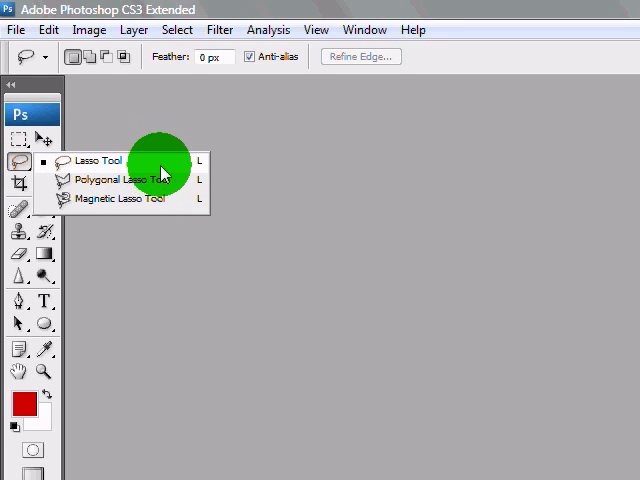
pyautogui.moveTo(158, 168)
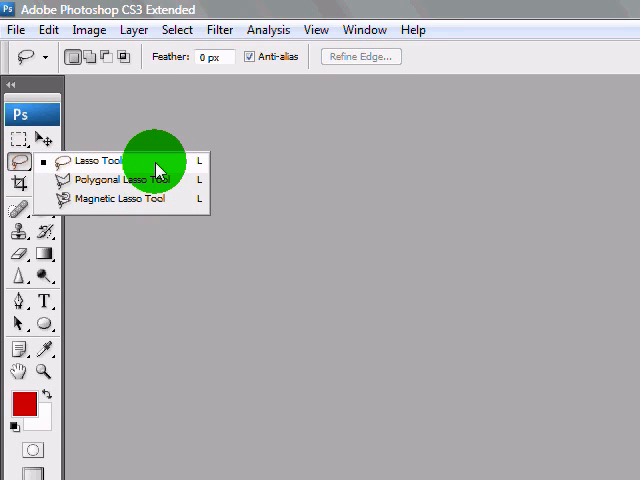
pyautogui.click(44, 184)
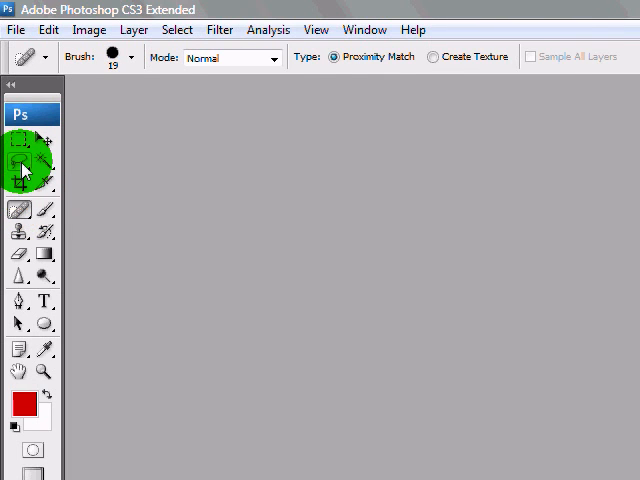
pyautogui.click(20, 160)
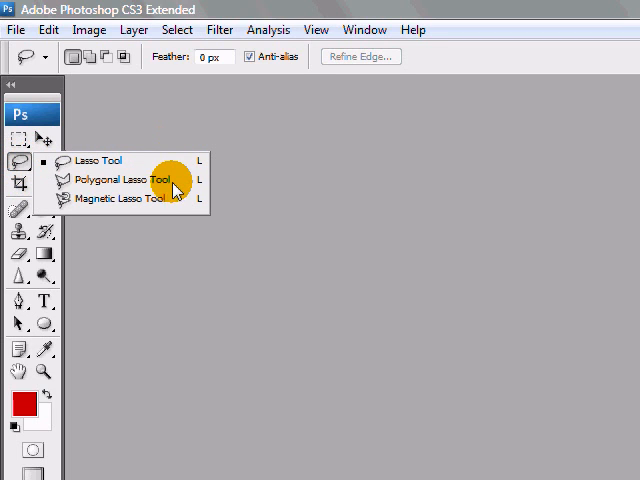
pyautogui.moveTo(150, 204)
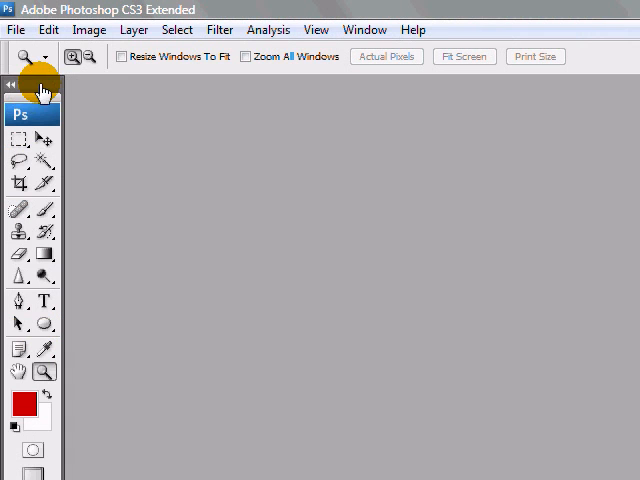
# - Make the toolbox a single column and bring up the file-open window
pyautogui.click(12, 84)
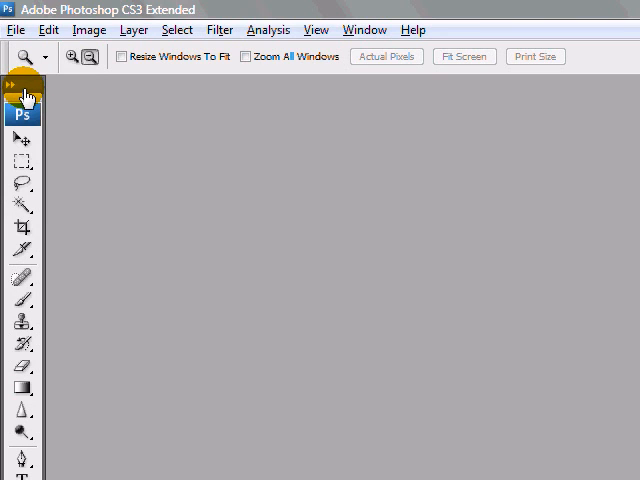
pyautogui.moveTo(364, 28)
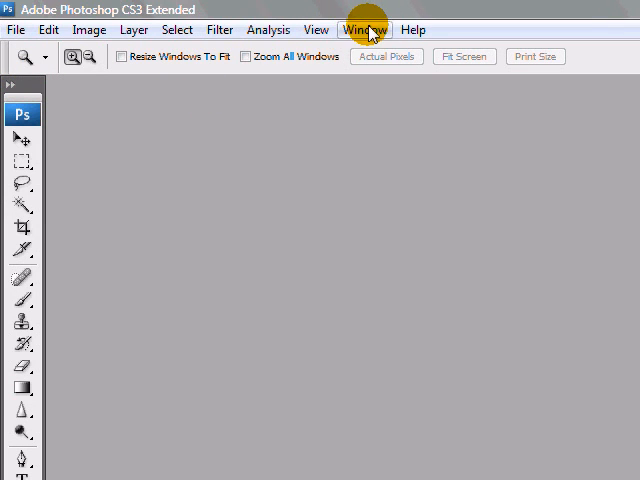
pyautogui.click(366, 28)
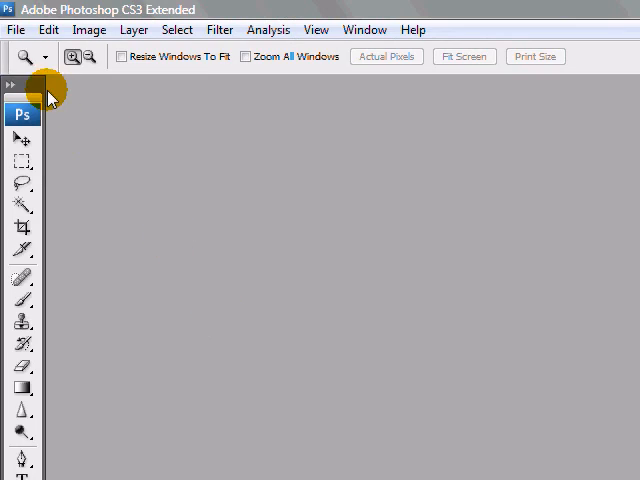
pyautogui.moveTo(284, 190)
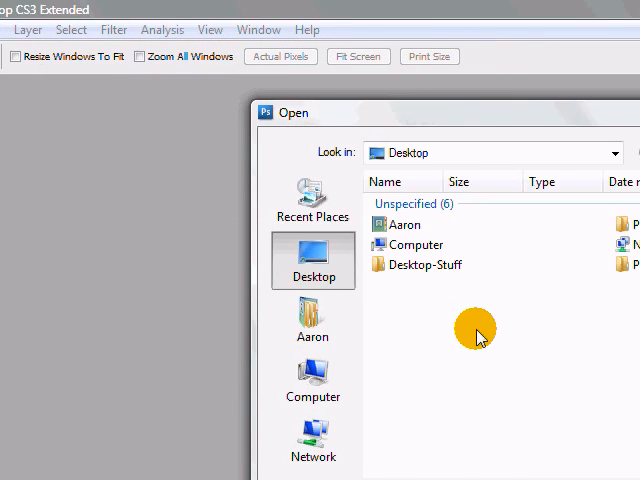
# - Browse into Desktop-Stuff > screenshots and pick the portrait photo hillary_clinton.jpg
pyautogui.click(424, 264)
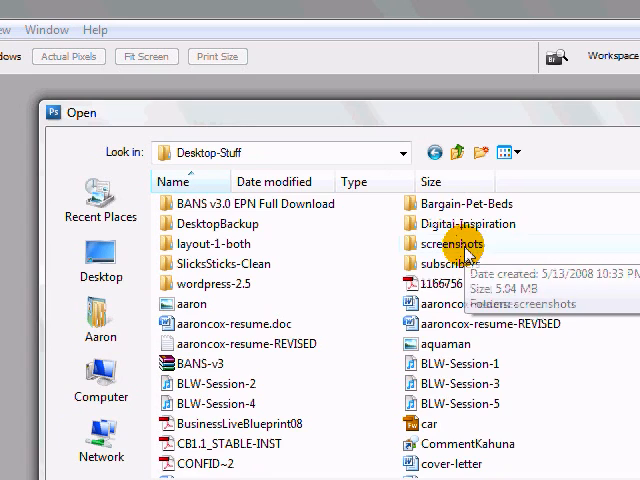
pyautogui.doubleClick(456, 244)
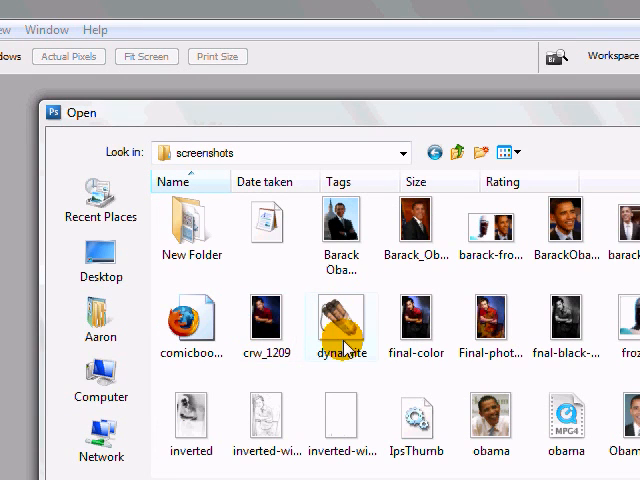
pyautogui.click(340, 328)
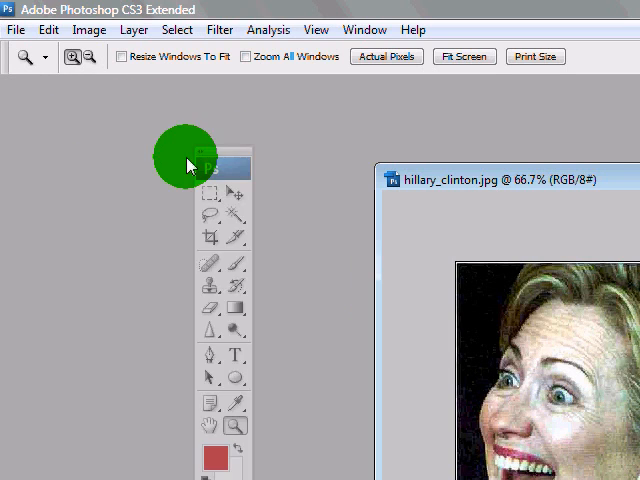
# - Drag the floating toolbox beside the hillary_clinton.jpg document window at 66.7%
pyautogui.moveTo(212, 164); pyautogui.dragTo(316, 190)
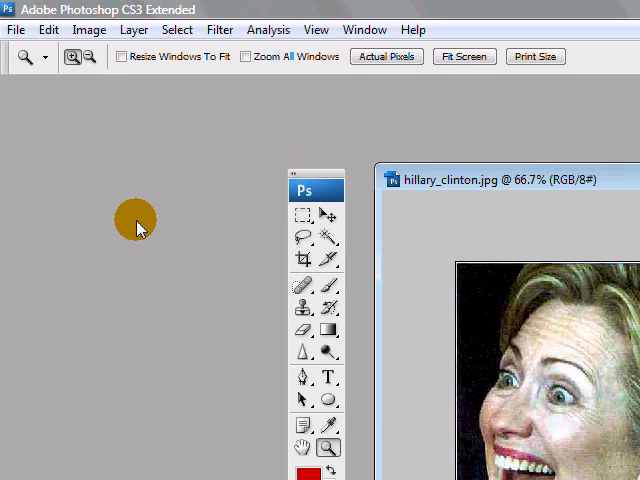